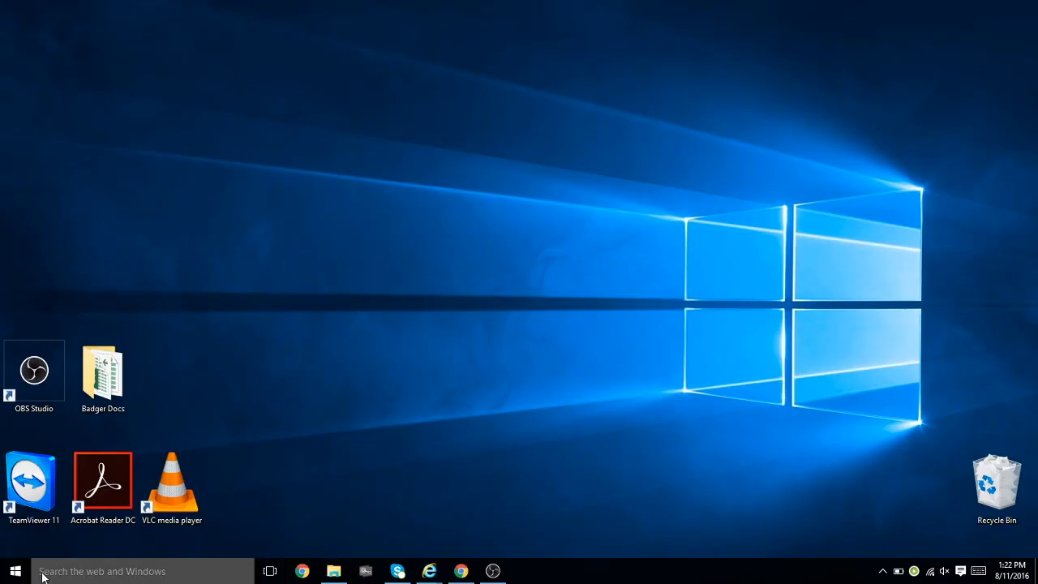
Search the Start menu for 'up' so 'Check for updates' appears as best match
text(u)
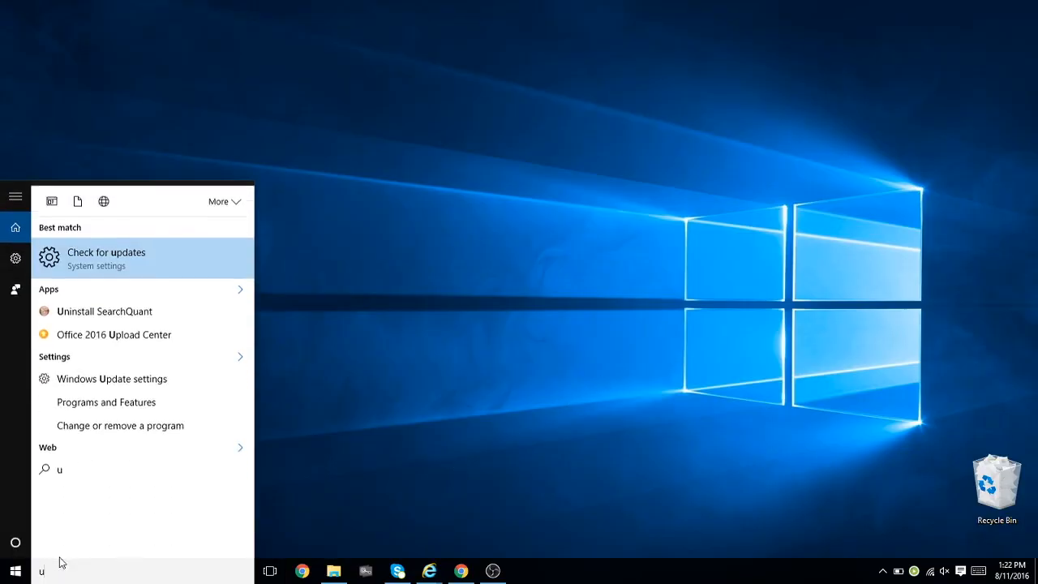
text(p)
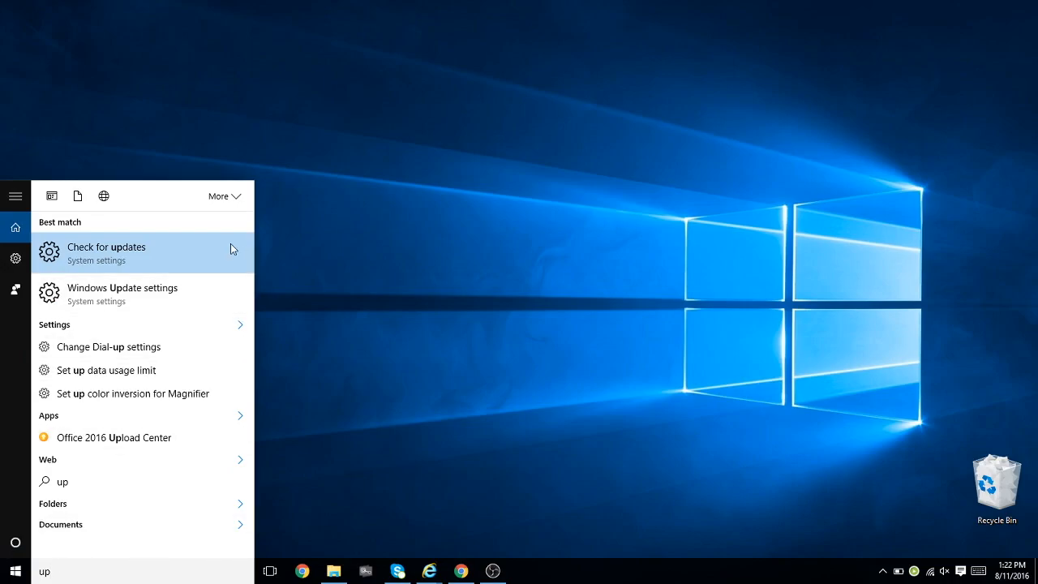
Go to the Windows Update page, where a Defender definition update is being prepared
click(107, 253)
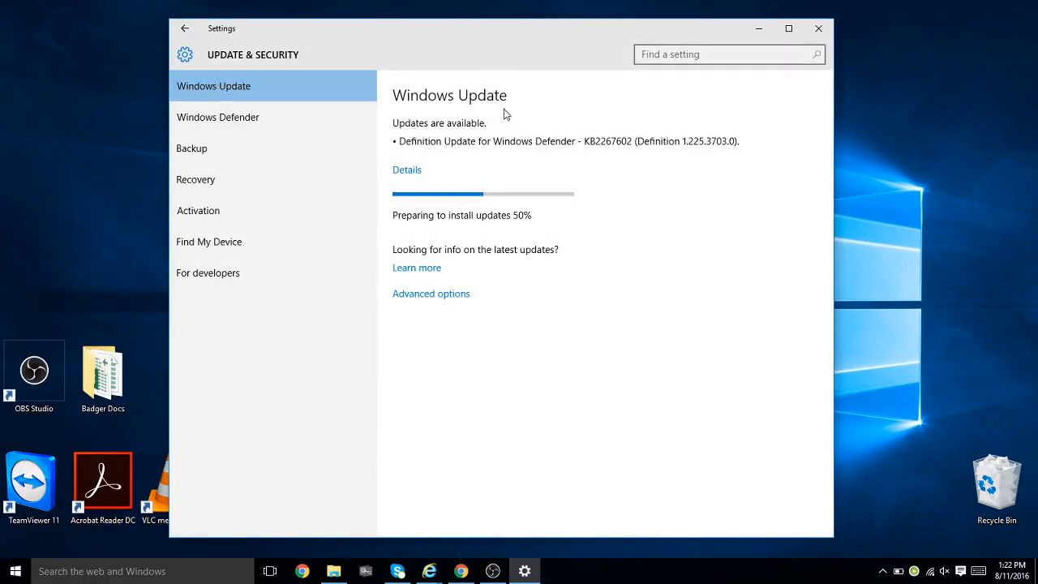
mouse_move(831, 87)
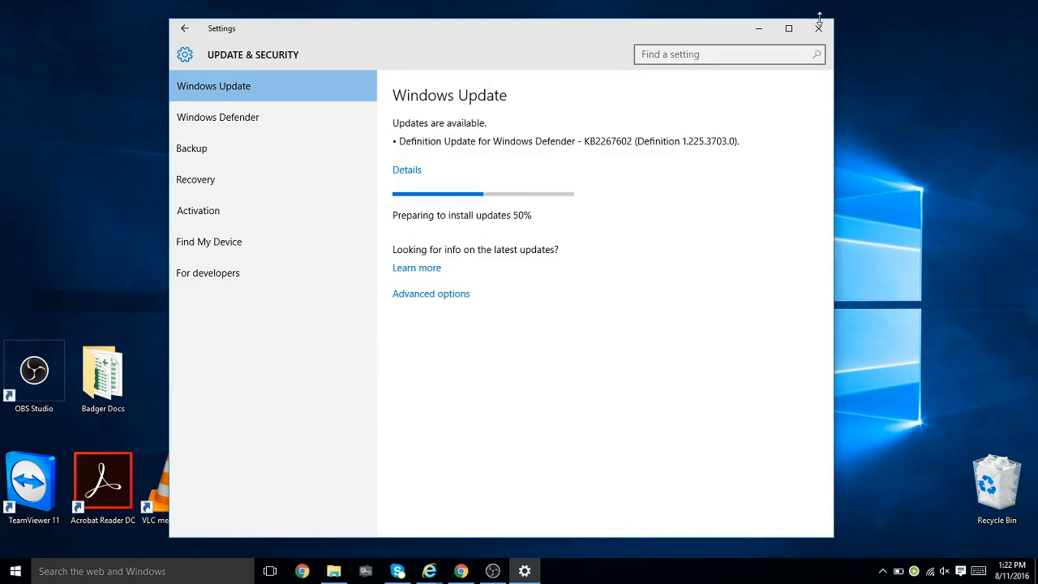
mouse_move(817, 30)
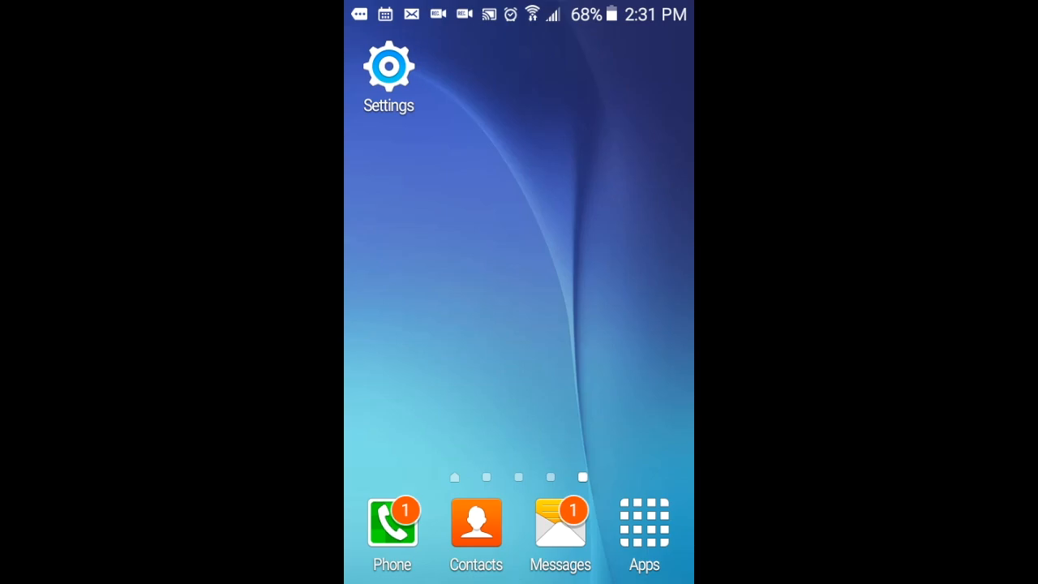
Reach About device in Android Settings and start its Software update check
click(389, 66)
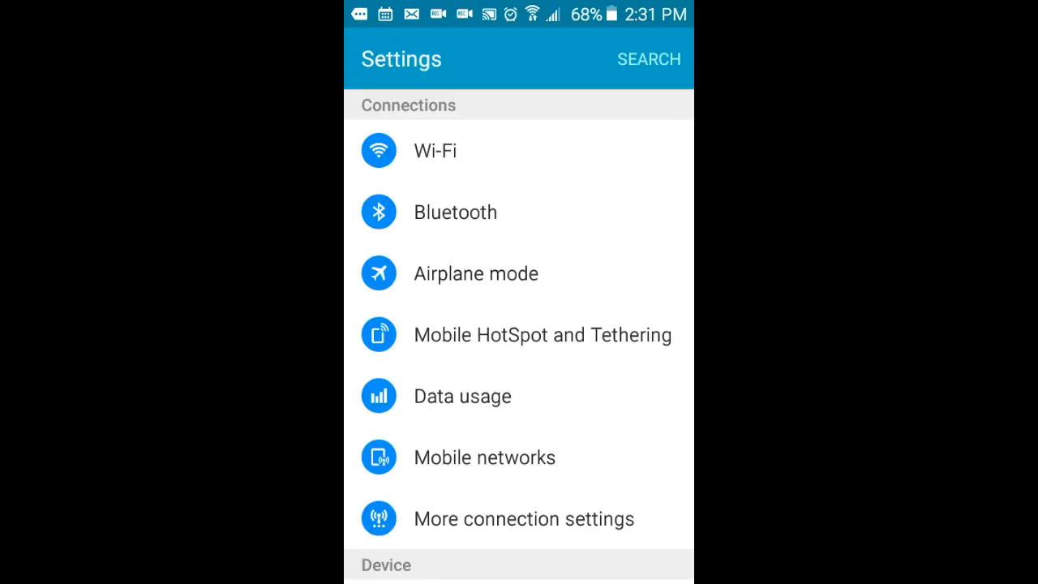
scroll(down, 3)
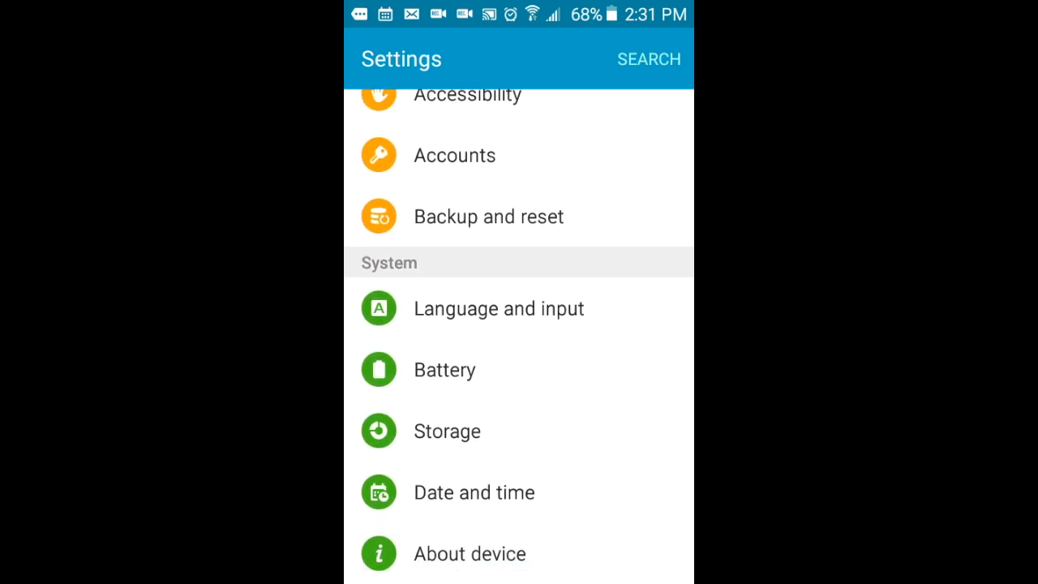
click(471, 553)
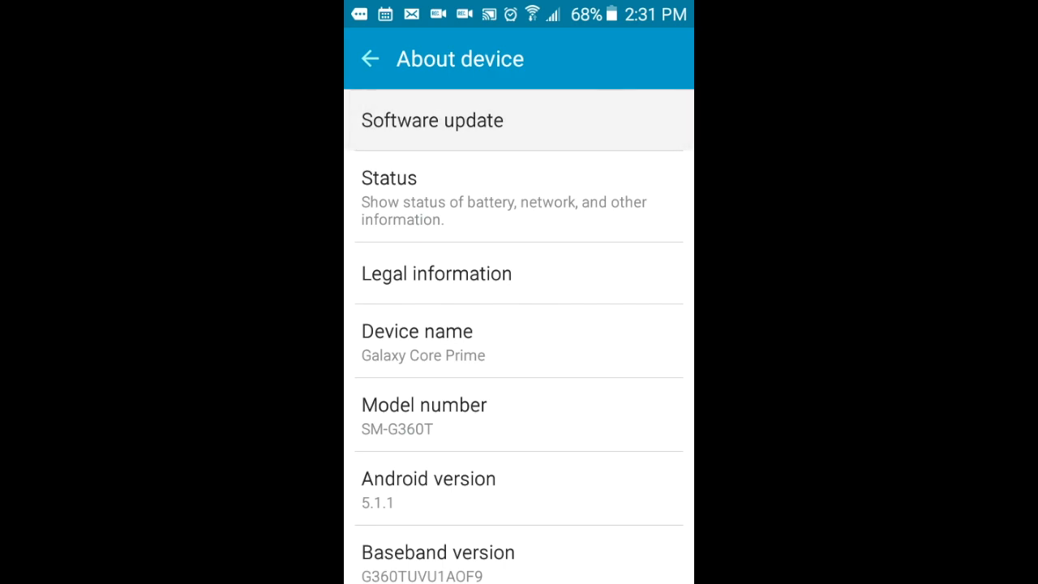
click(431, 120)
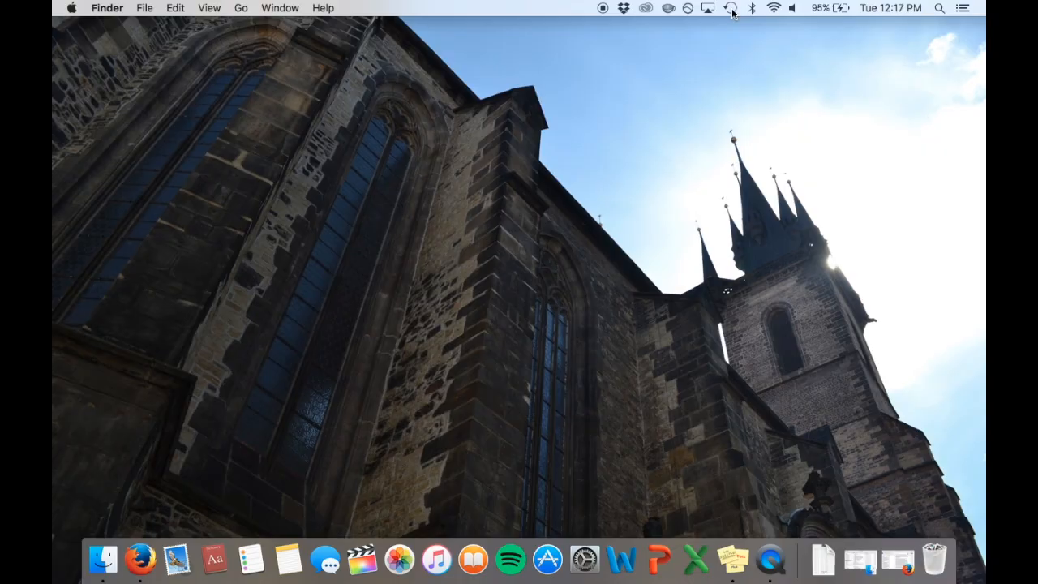
click(730, 8)
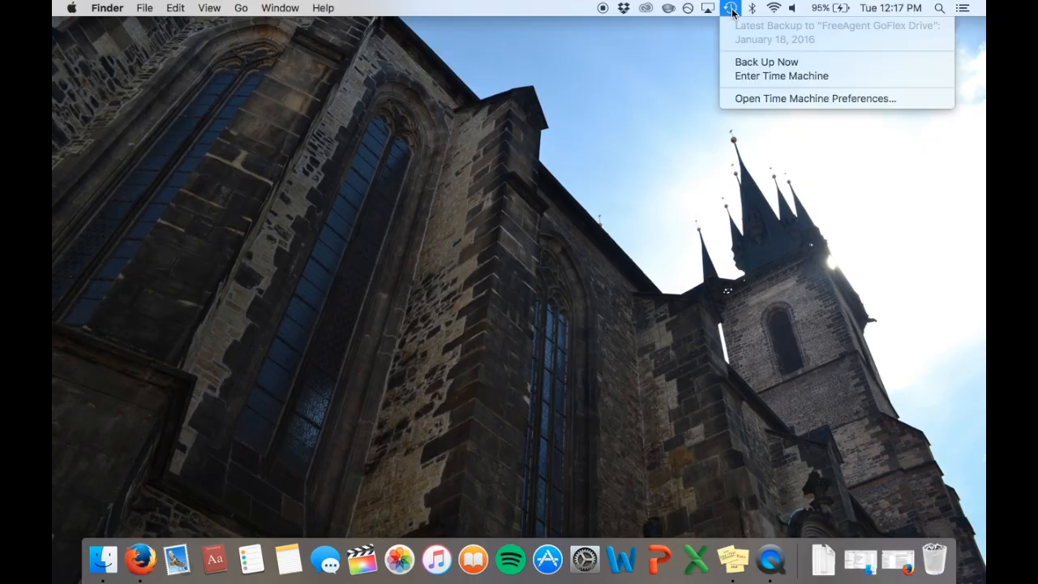
mouse_move(765, 61)
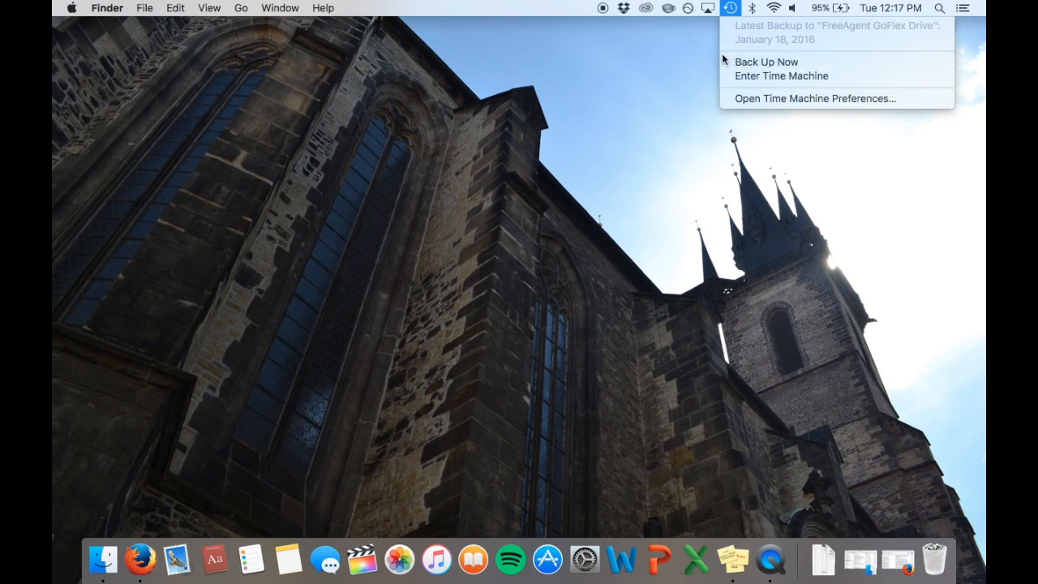
click(244, 94)
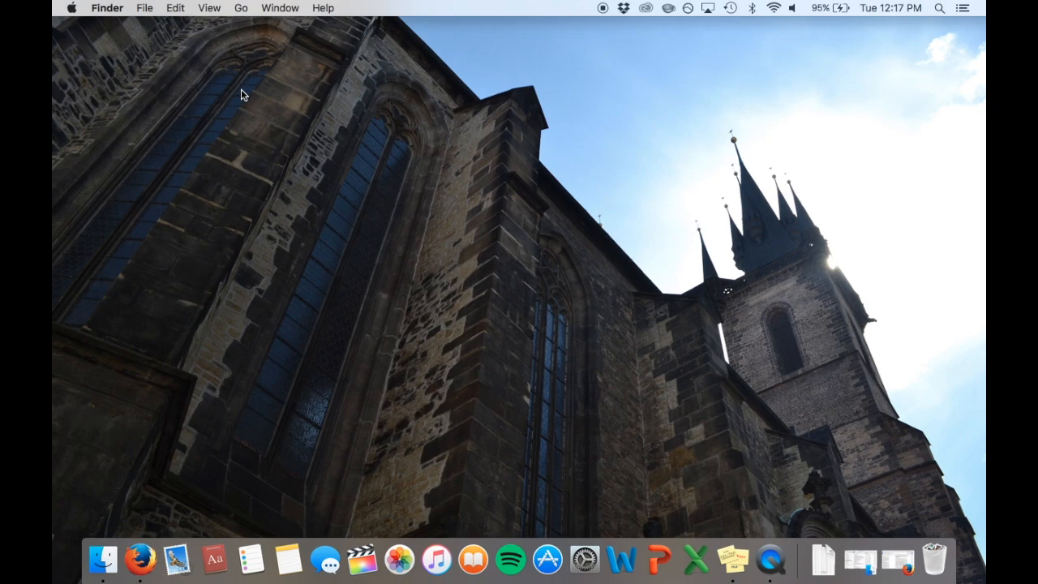
View About This Mac (OS X El Capitan 10.11.1, Mid 2012 MacBook Pro) and close it
click(72, 6)
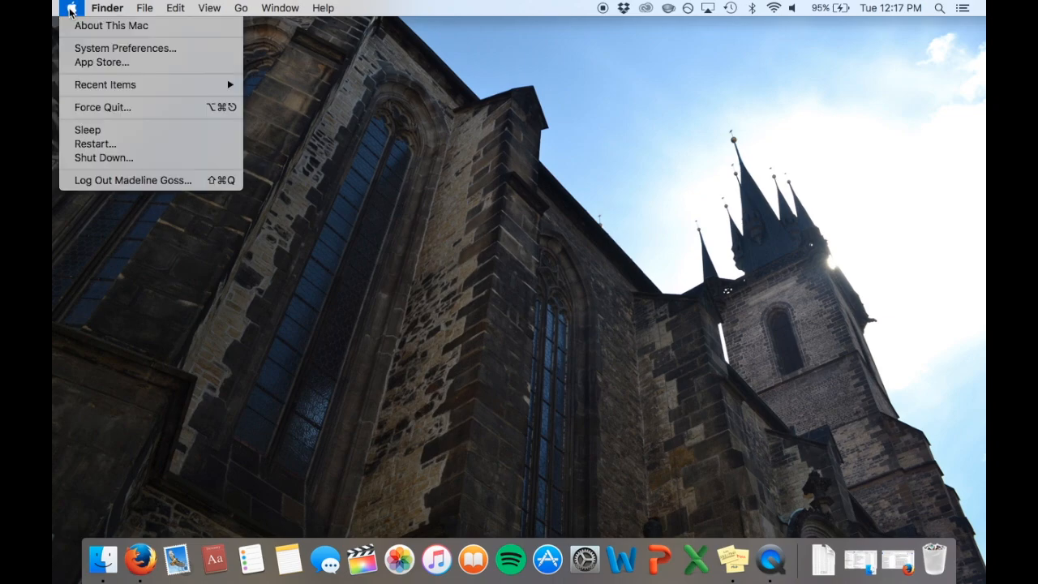
mouse_move(111, 26)
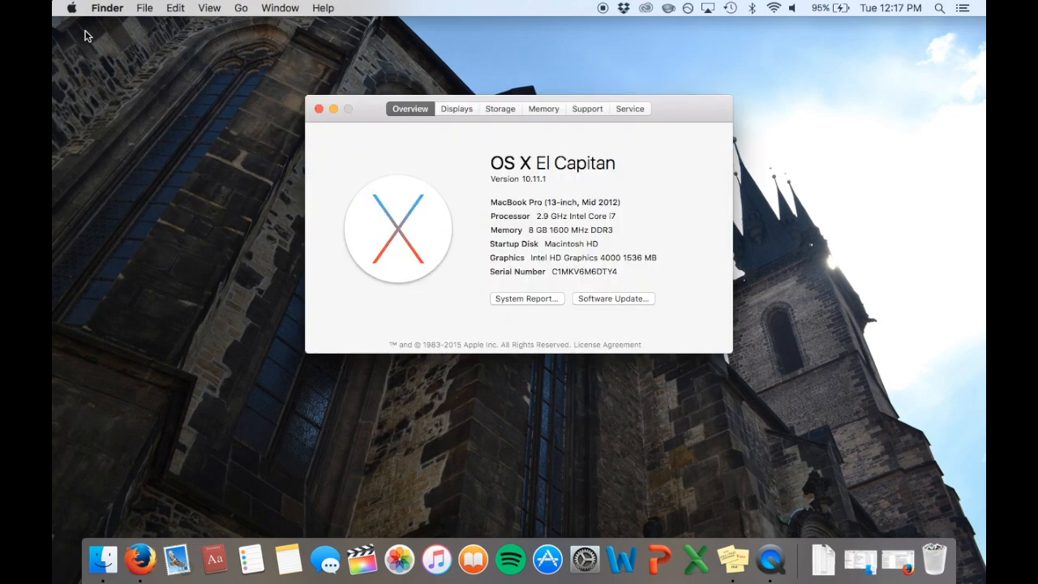
mouse_move(567, 315)
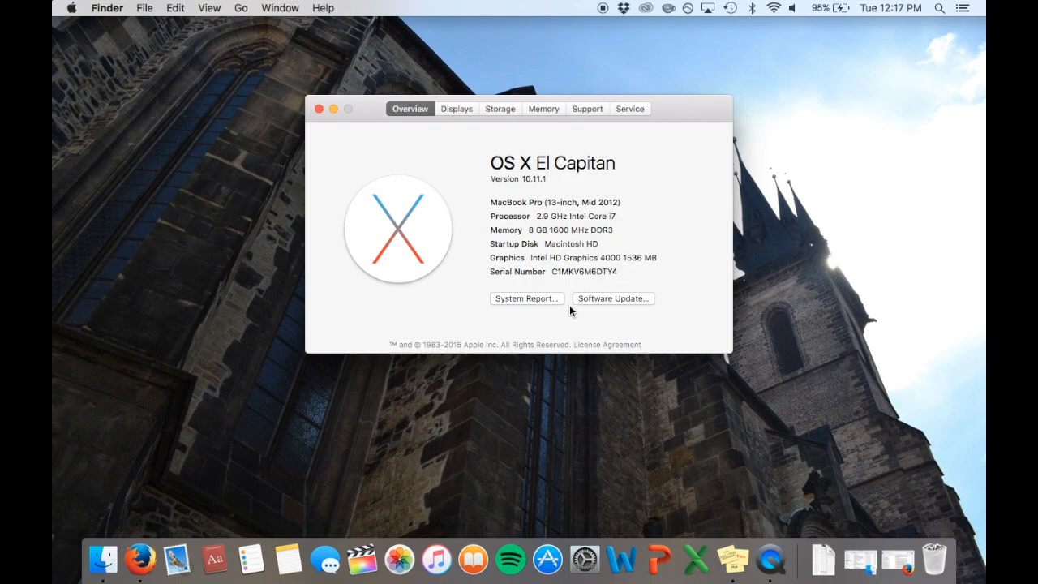
mouse_move(578, 289)
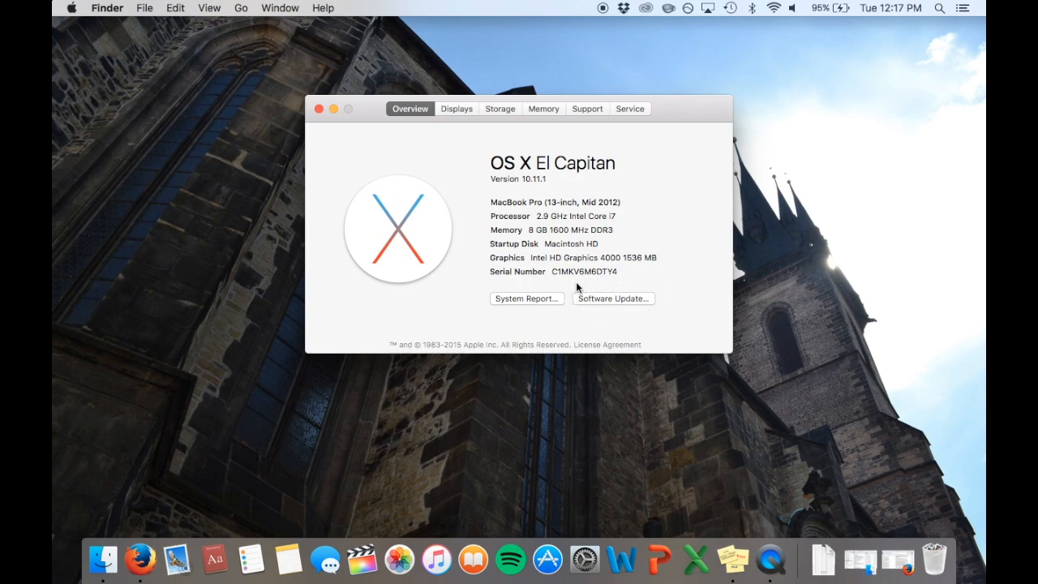
mouse_move(608, 325)
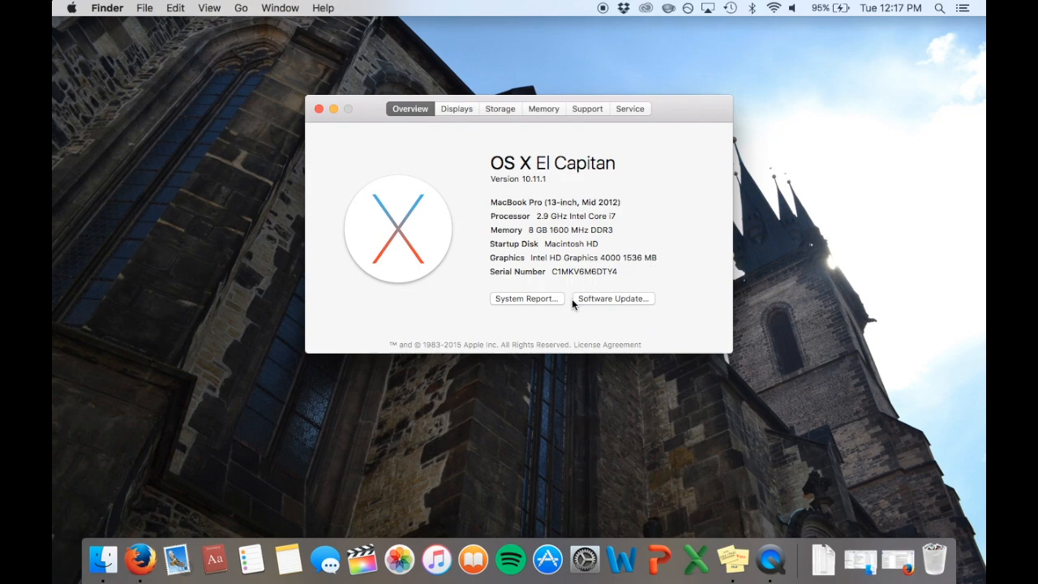
mouse_move(317, 109)
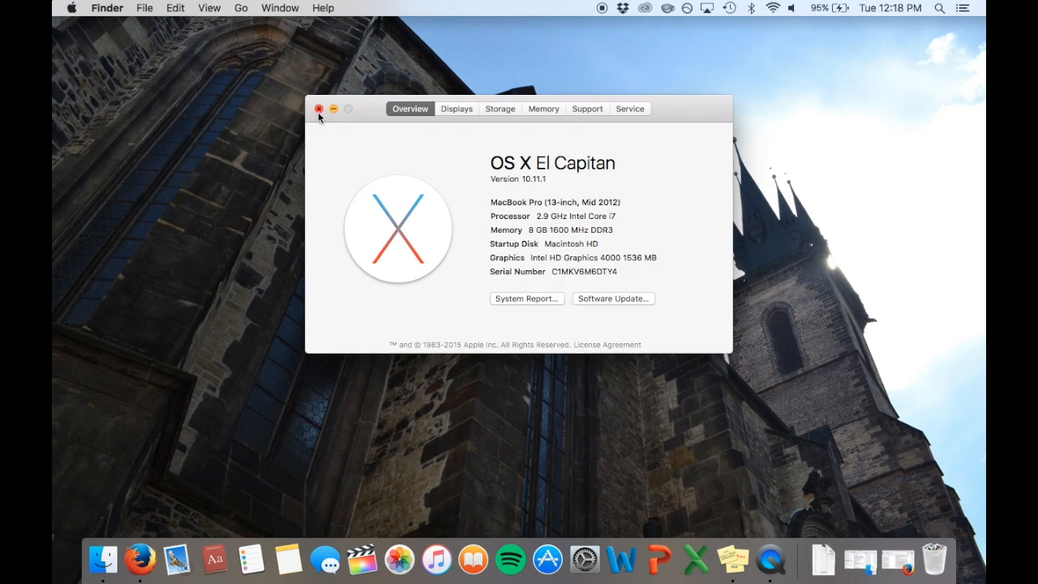
click(321, 109)
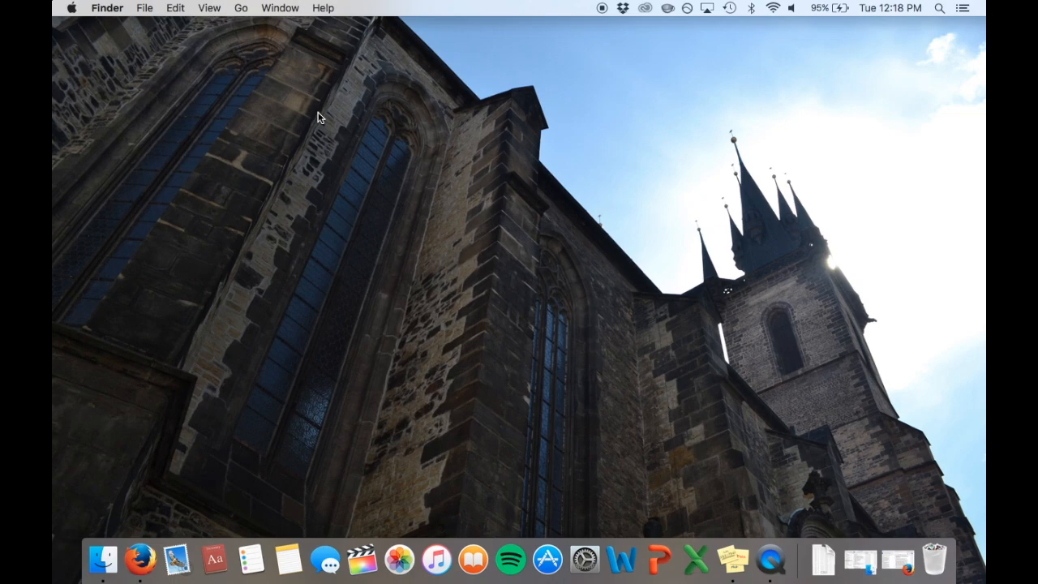
mouse_move(548, 559)
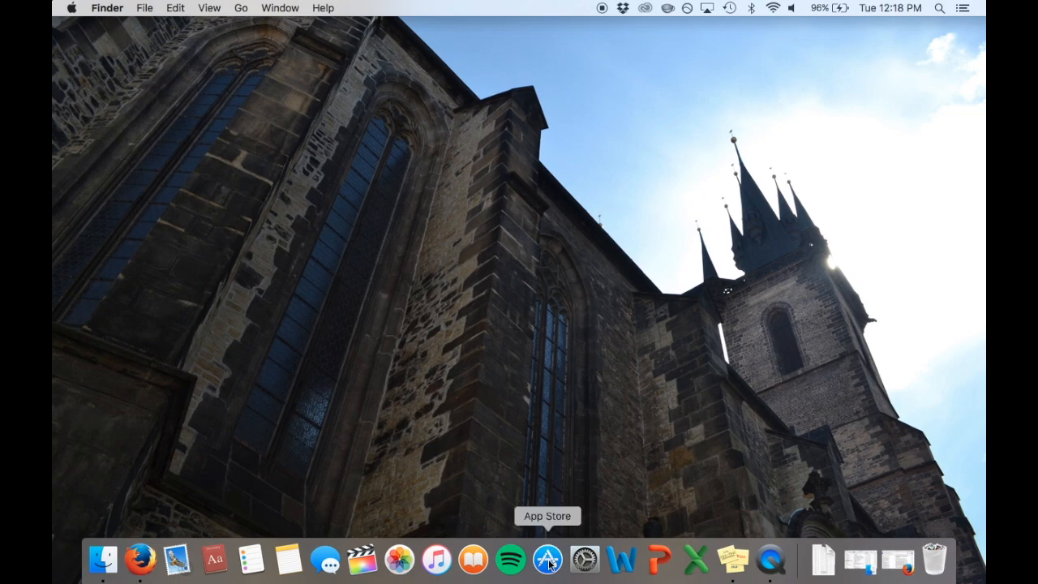
mouse_move(257, 128)
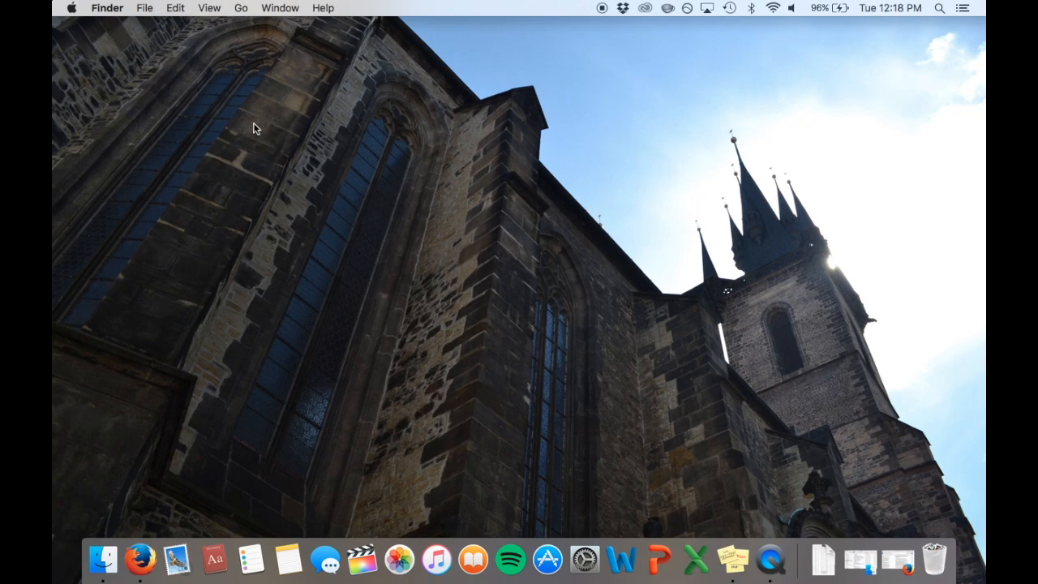
Launch the Mac App Store from the Apple menu and switch to its Updates list
click(71, 6)
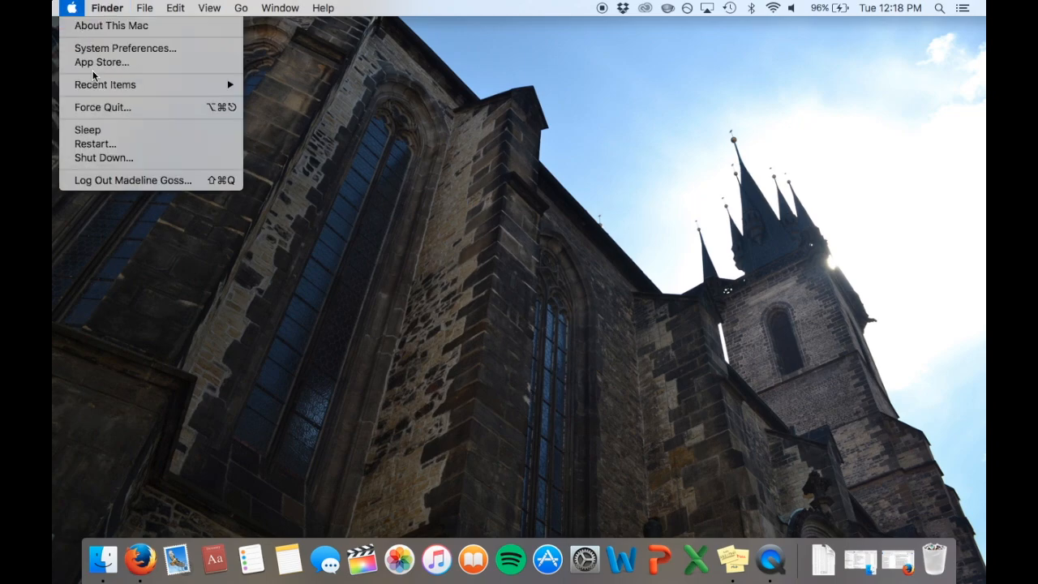
mouse_move(100, 61)
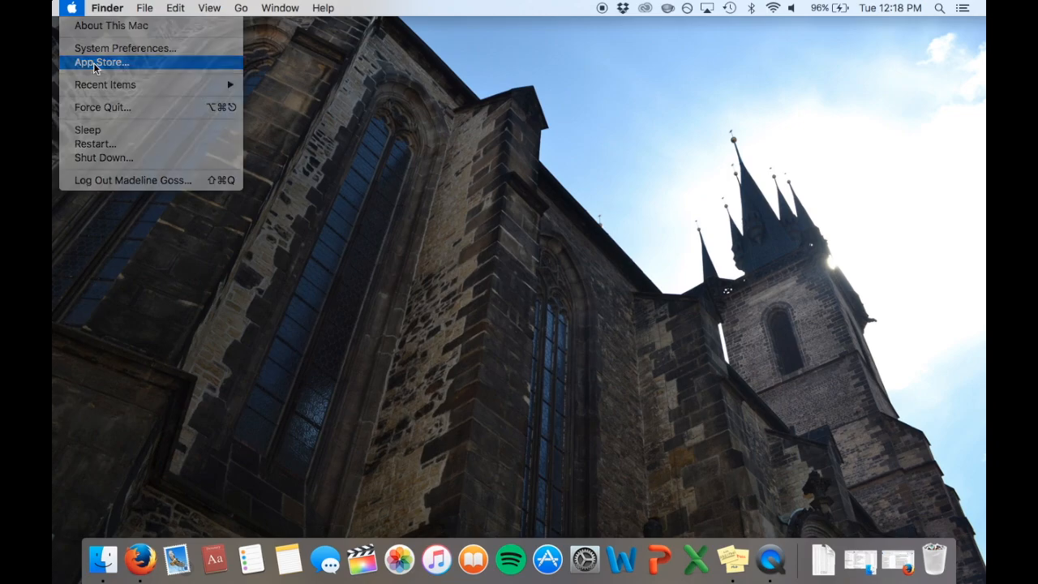
click(101, 62)
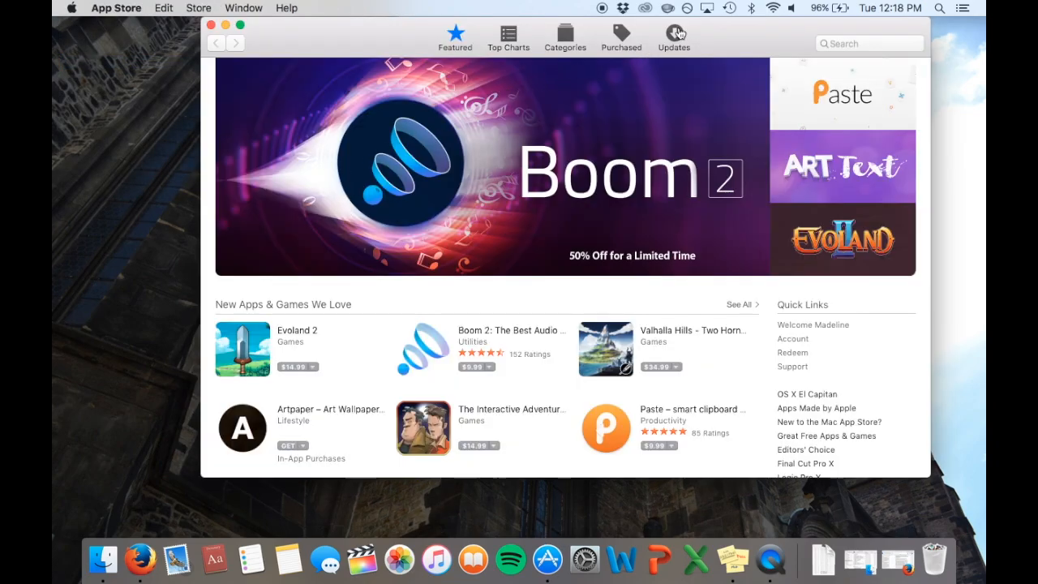
click(673, 35)
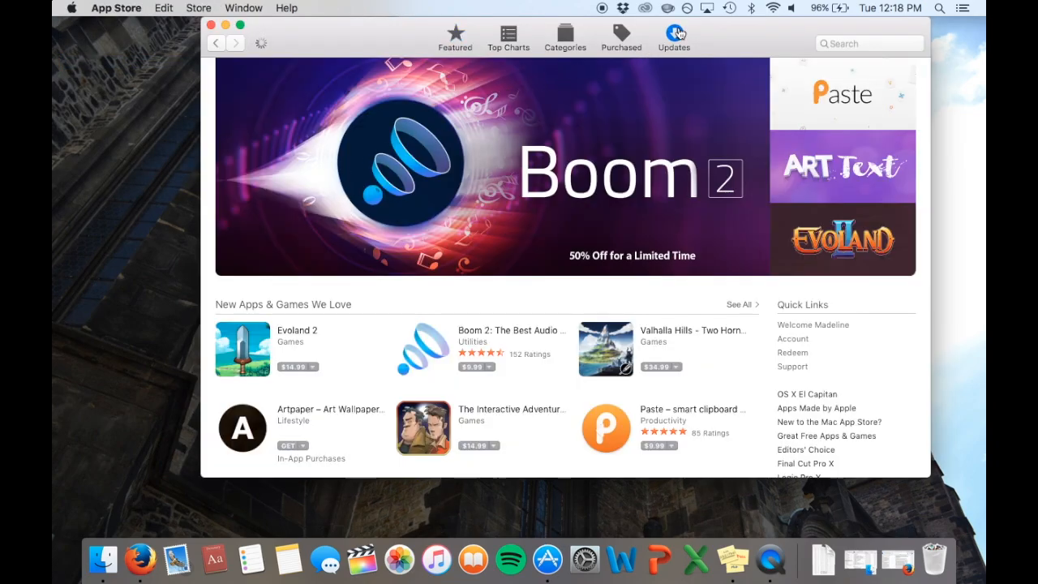
click(673, 39)
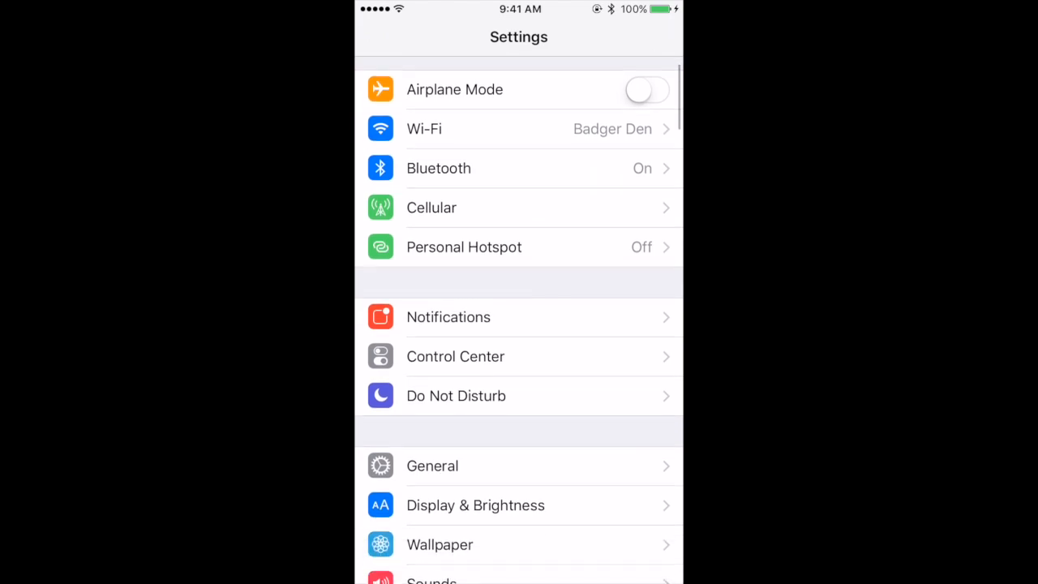
Reach iCloud Drive settings showing iCloud Drive turned on for several apps
scroll(down, 3)
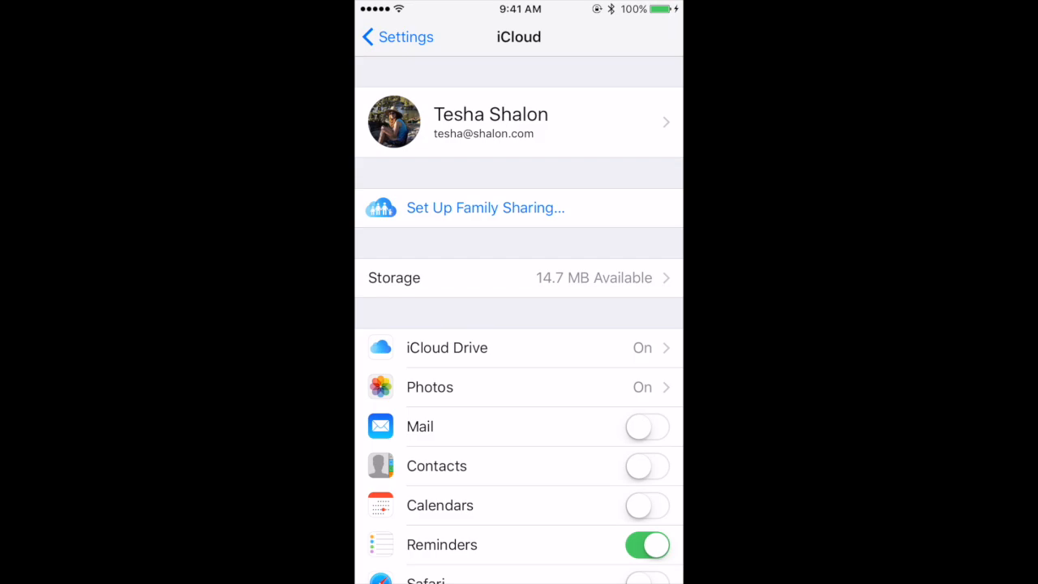
click(447, 347)
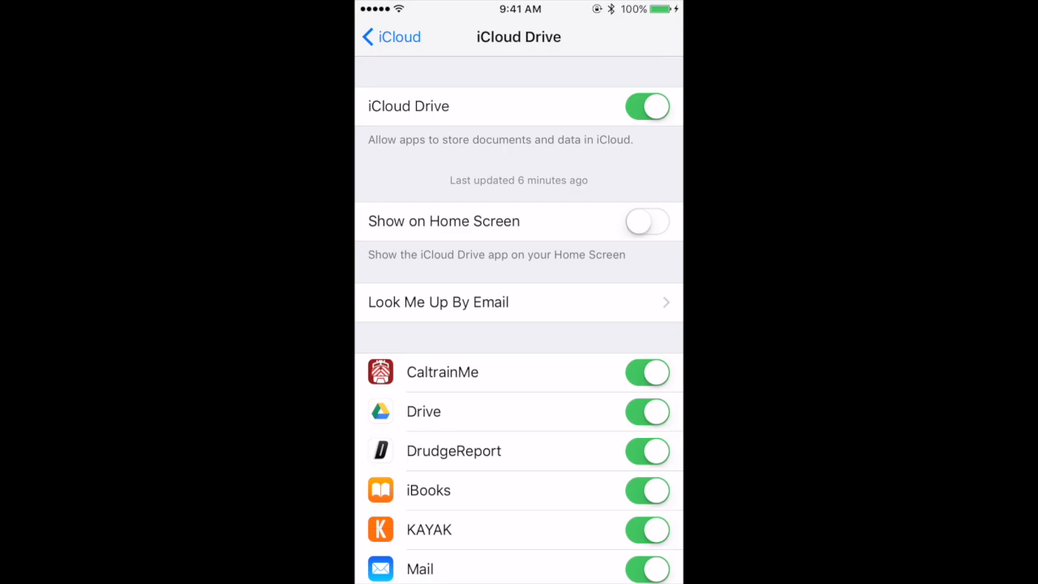
scroll(down, 3)
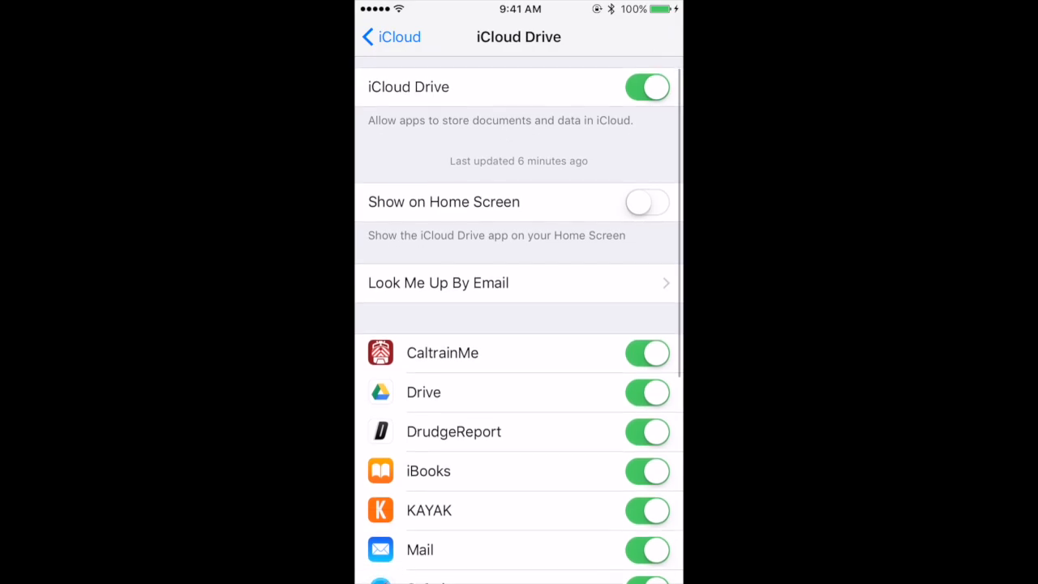
scroll(down, 3)
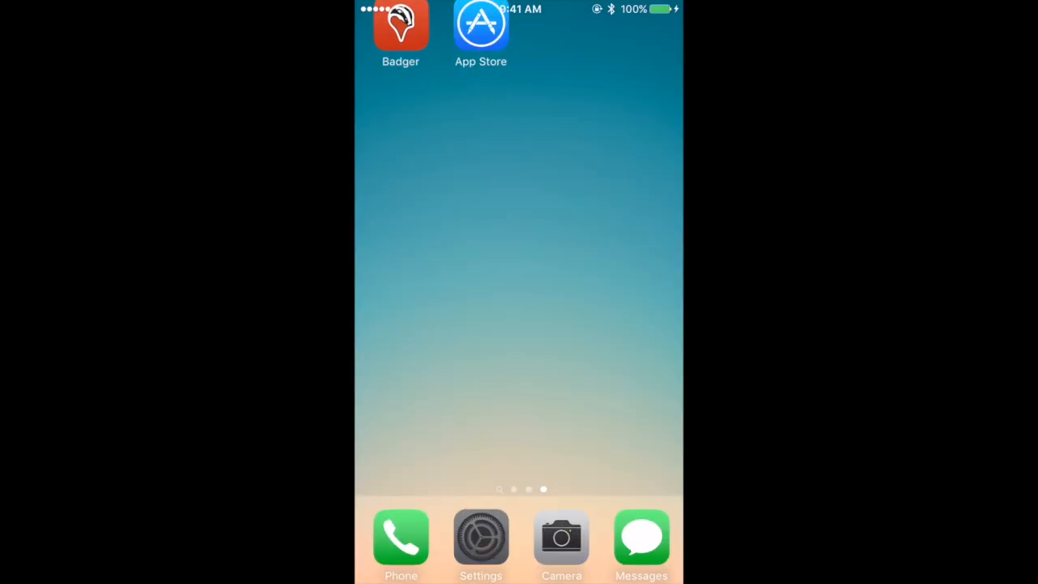
Run Software Update under General, confirming iOS 9.3.2 is up to date, then go back
click(480, 537)
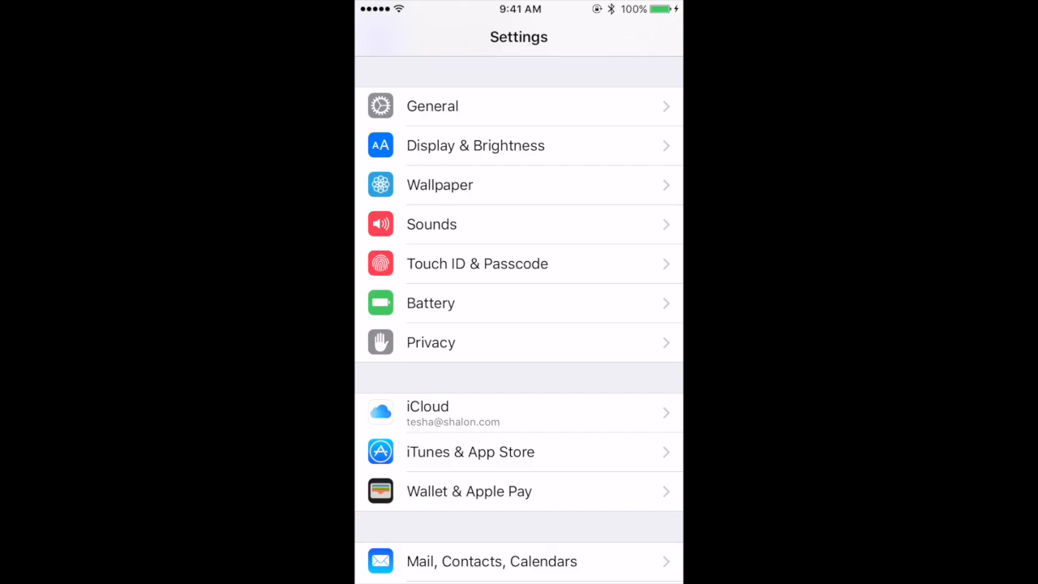
click(431, 105)
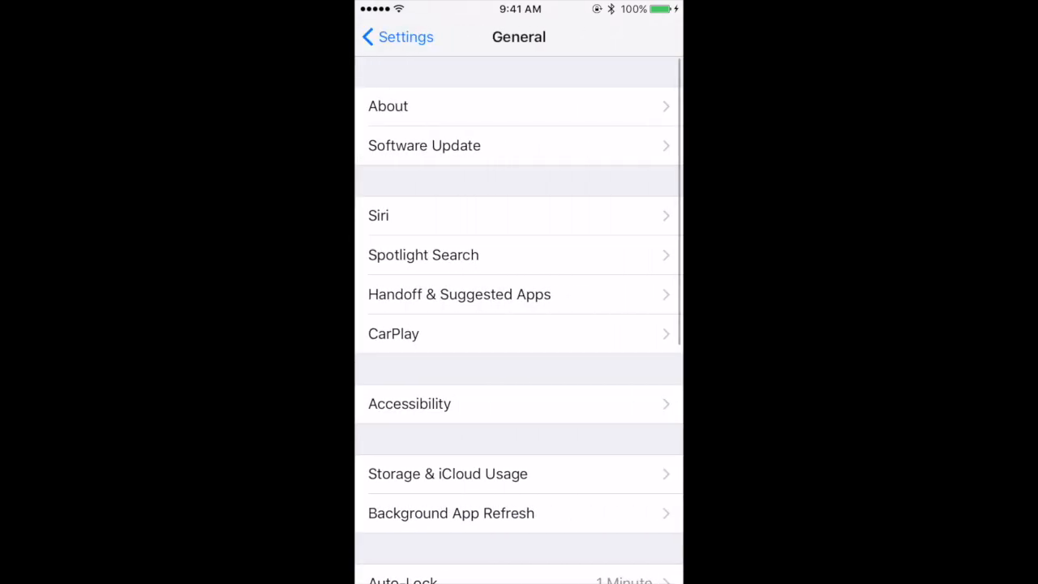
click(425, 146)
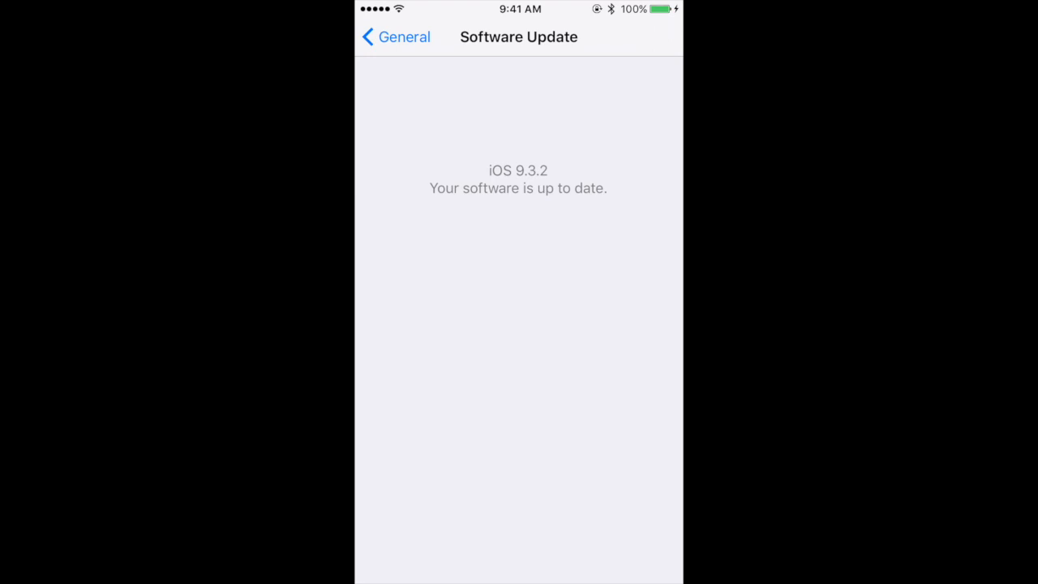
click(395, 35)
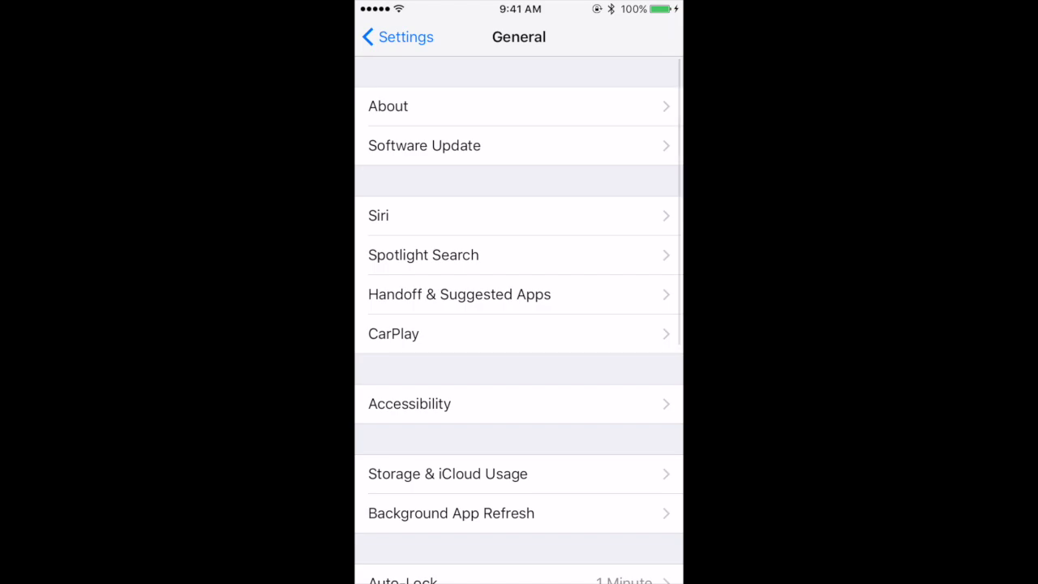